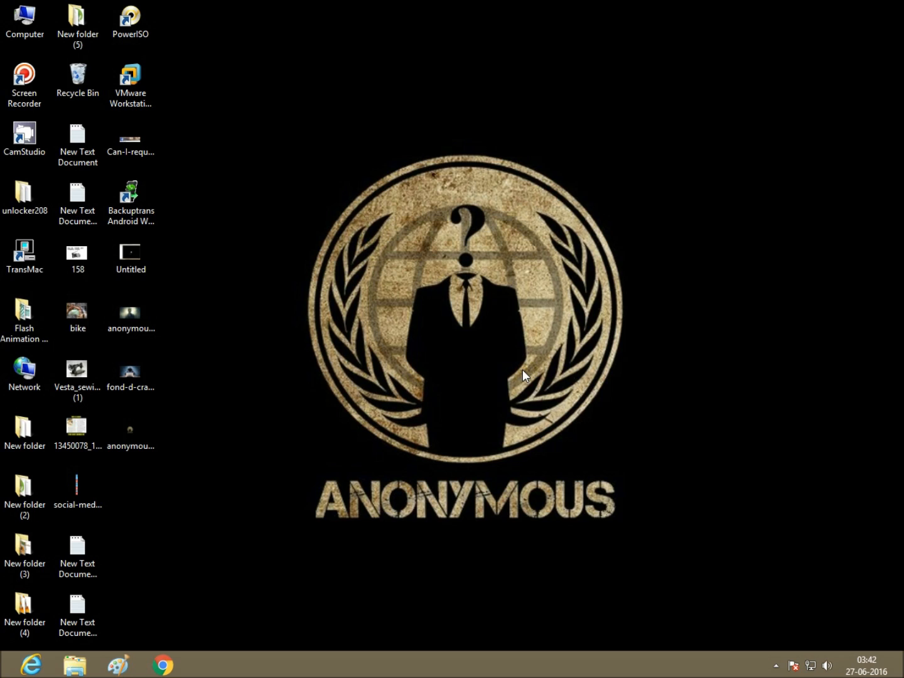
Search 'on scree' in Start to find the On-Screen Keyboard app
right_click(525, 376)
text(o)
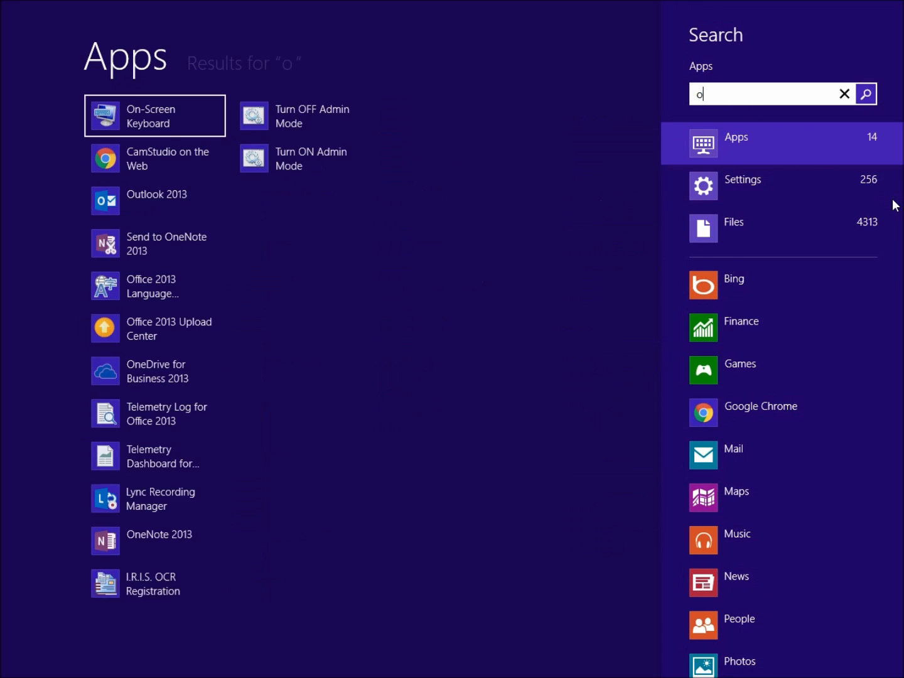
text(n scree)
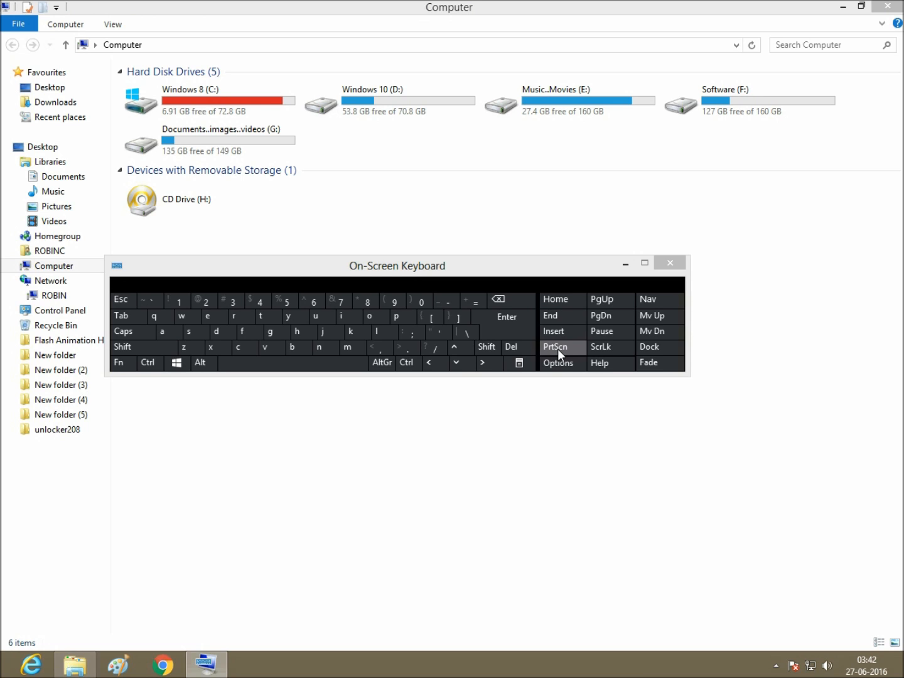
mouse_move(617, 276)
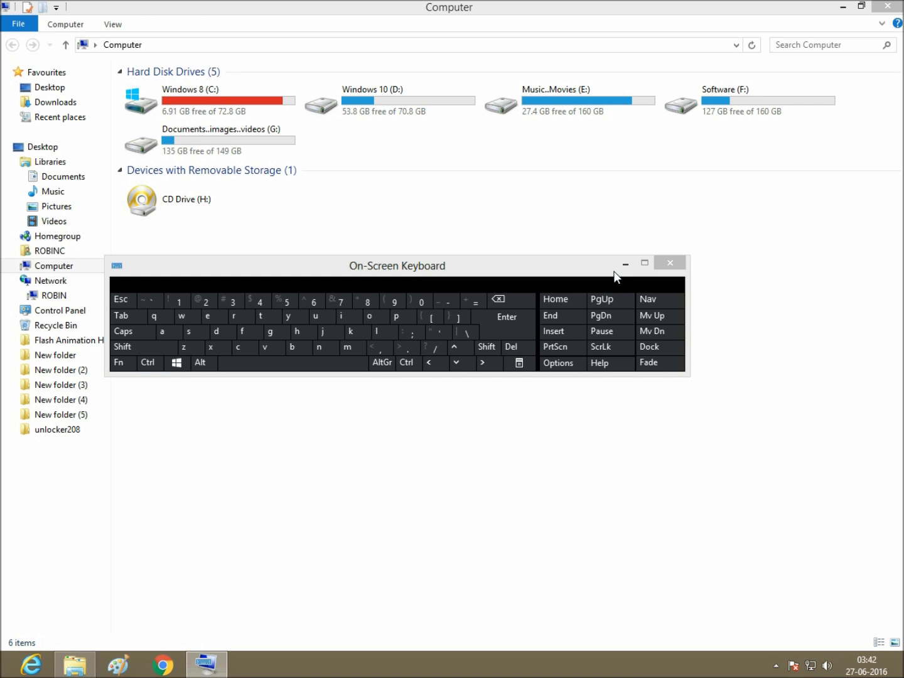
Minimize the Computer window so only the On-Screen Keyboard floats over the desktop
click(669, 262)
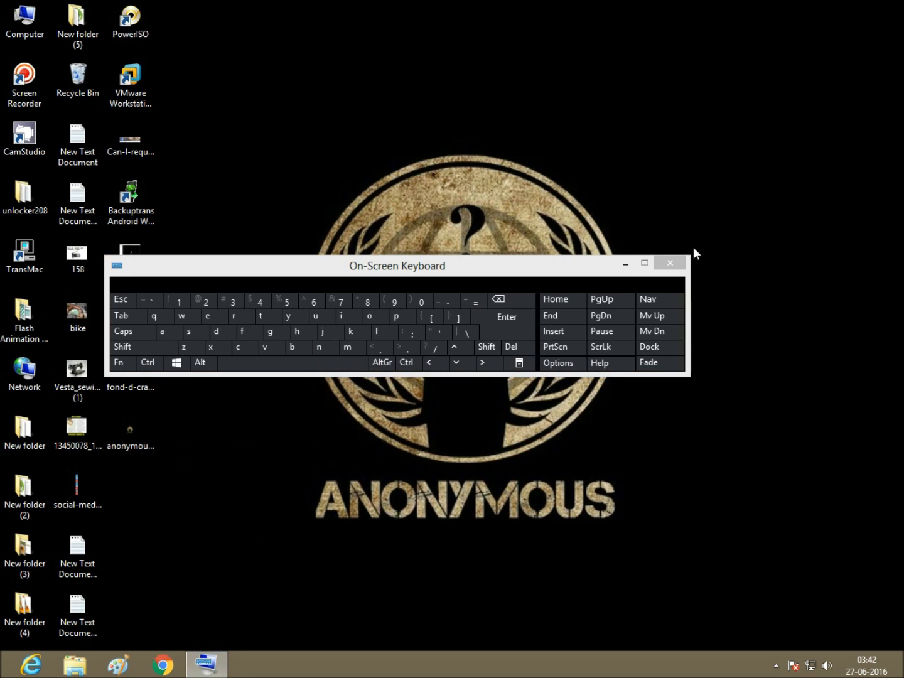
Launch Paint from the taskbar to receive the screenshot
click(669, 262)
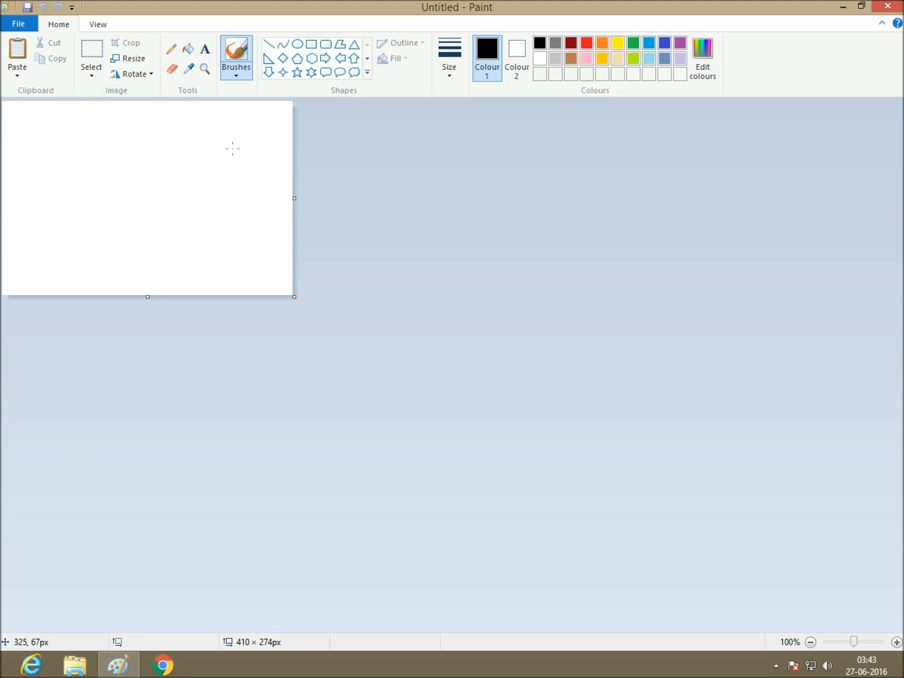
mouse_move(409, 132)
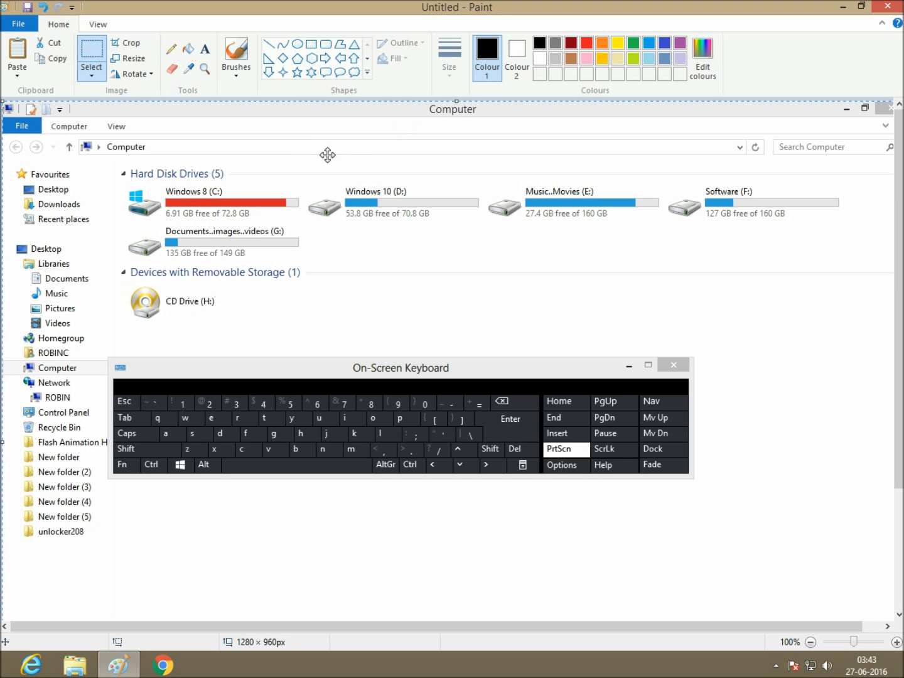
mouse_move(457, 138)
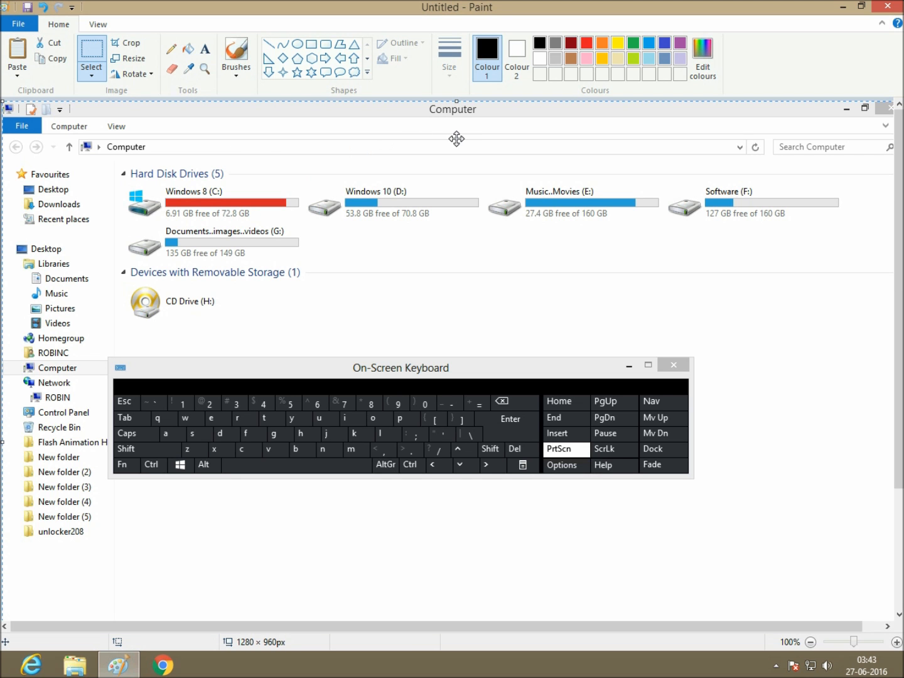
mouse_move(799, 336)
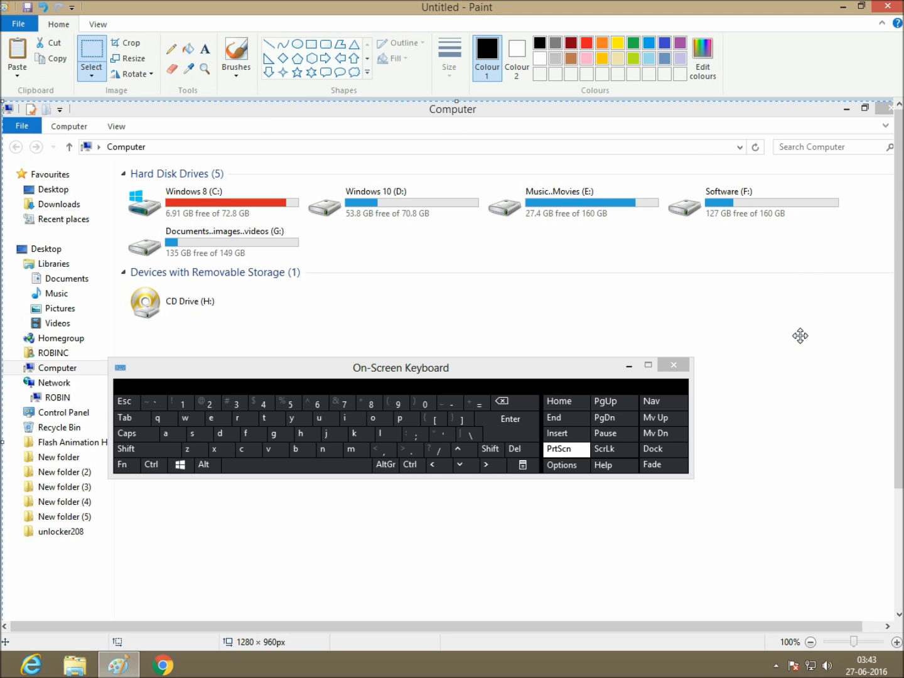
mouse_move(872, 631)
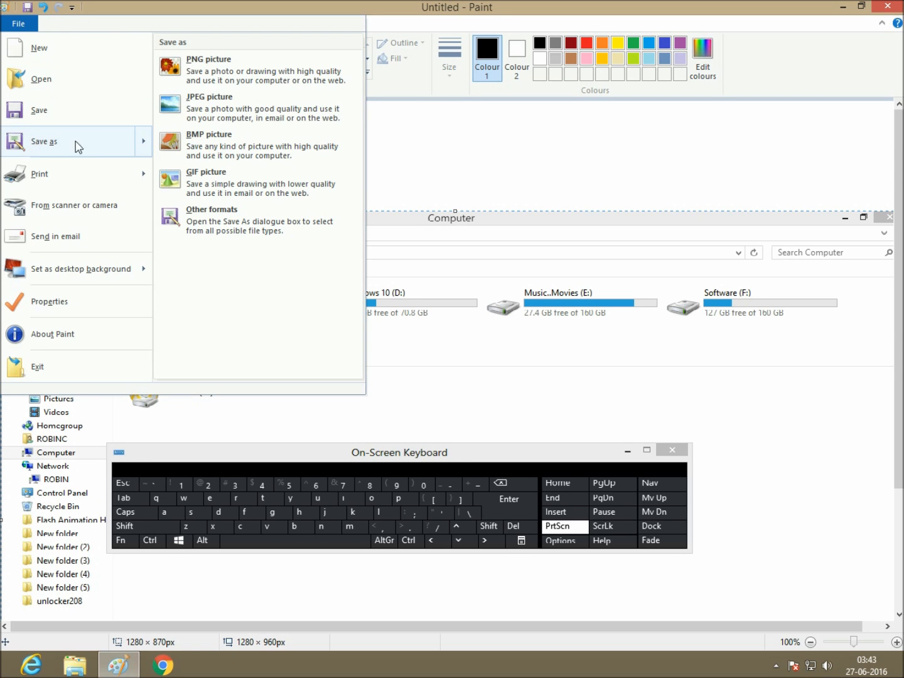
mouse_move(223, 75)
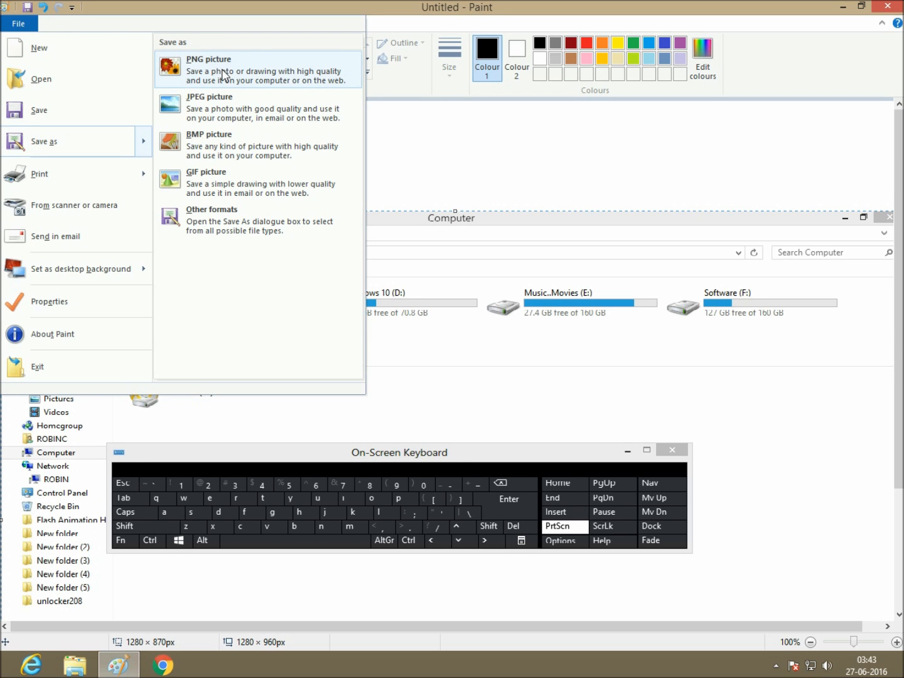
mouse_move(244, 153)
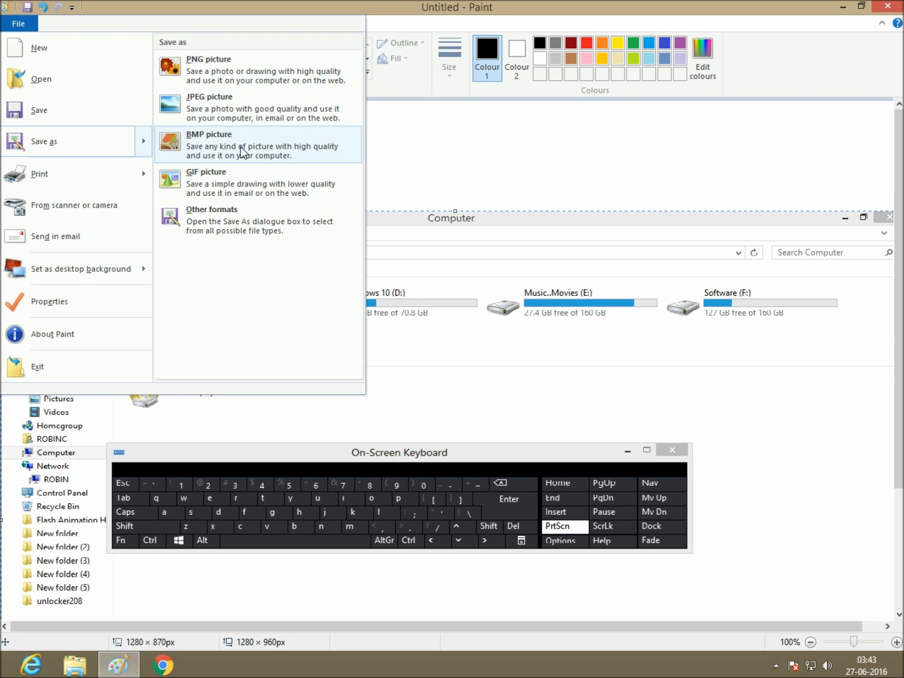
mouse_move(254, 219)
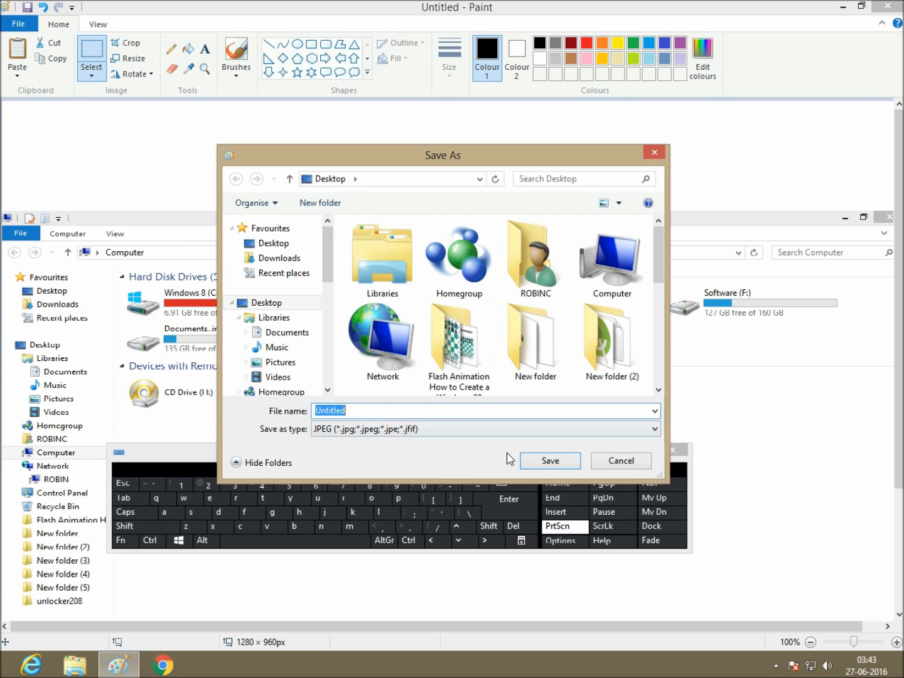
Decline replacing Untitled.jpg and save the picture as JPEG '12' on the Desktop
click(548, 460)
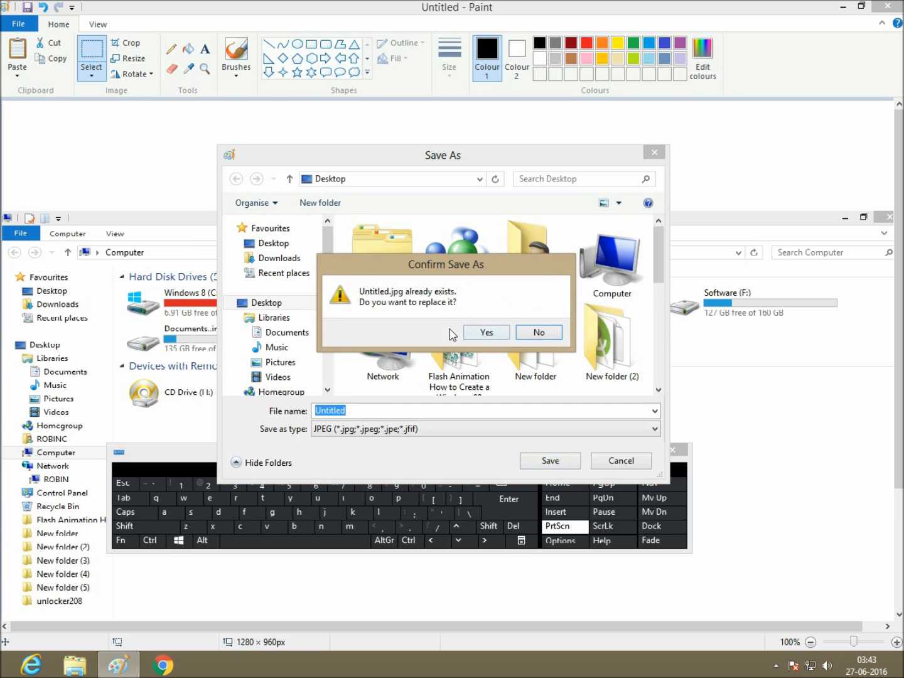
mouse_move(417, 300)
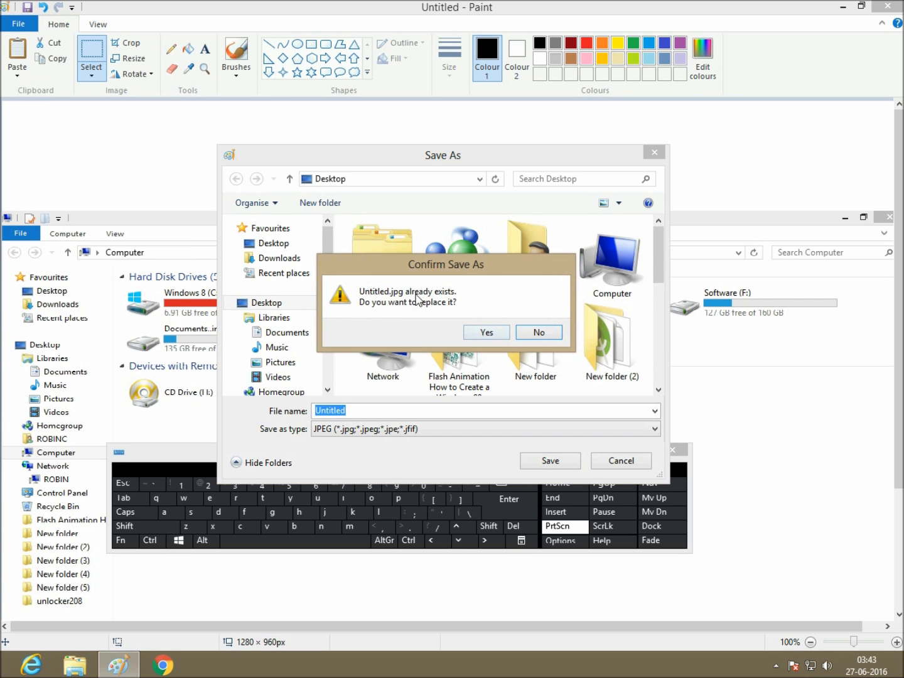
click(537, 332)
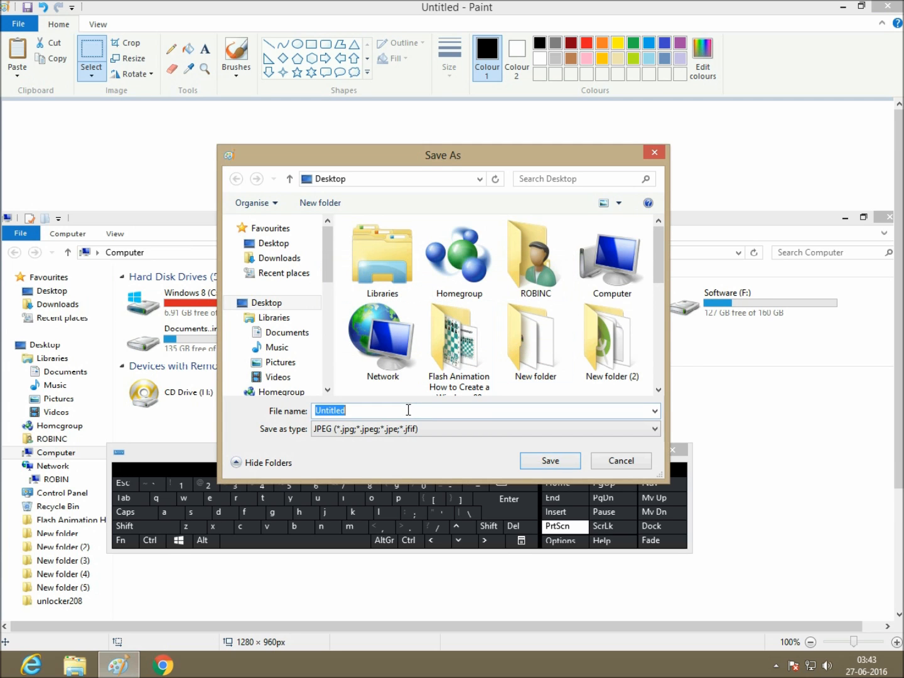
text(12)
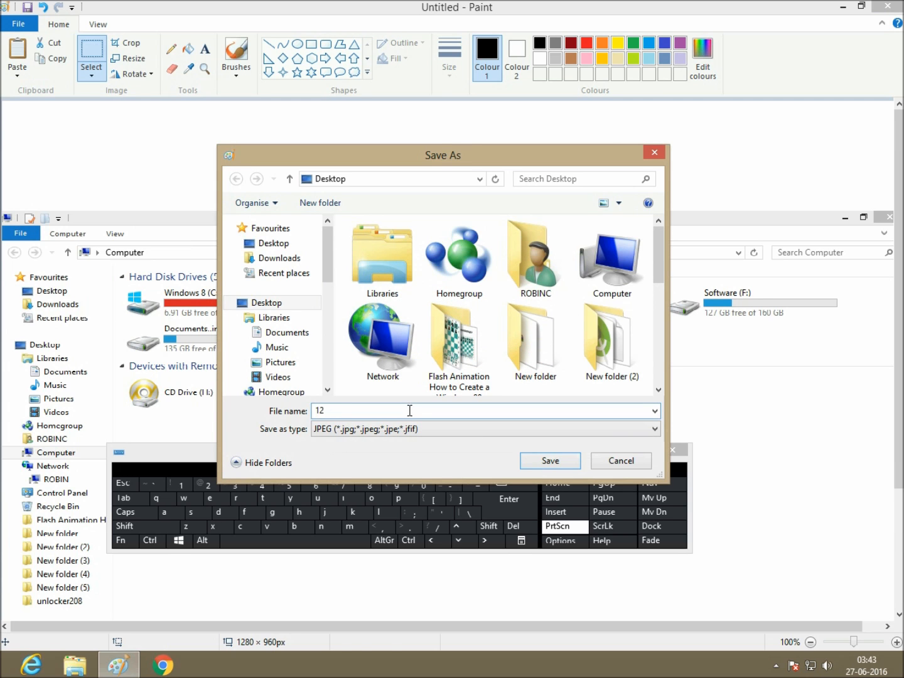
click(549, 460)
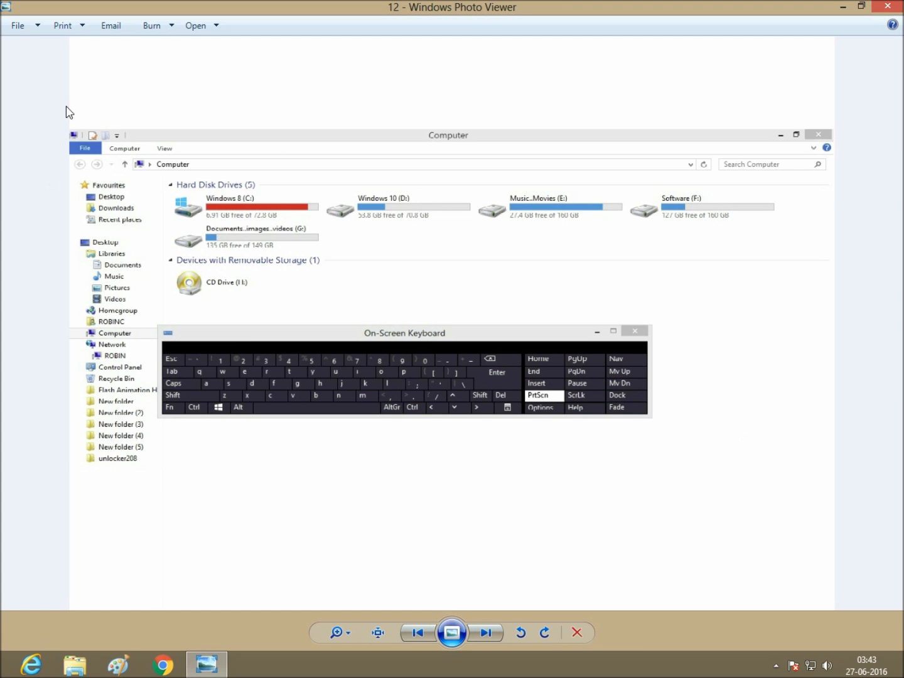
mouse_move(475, 249)
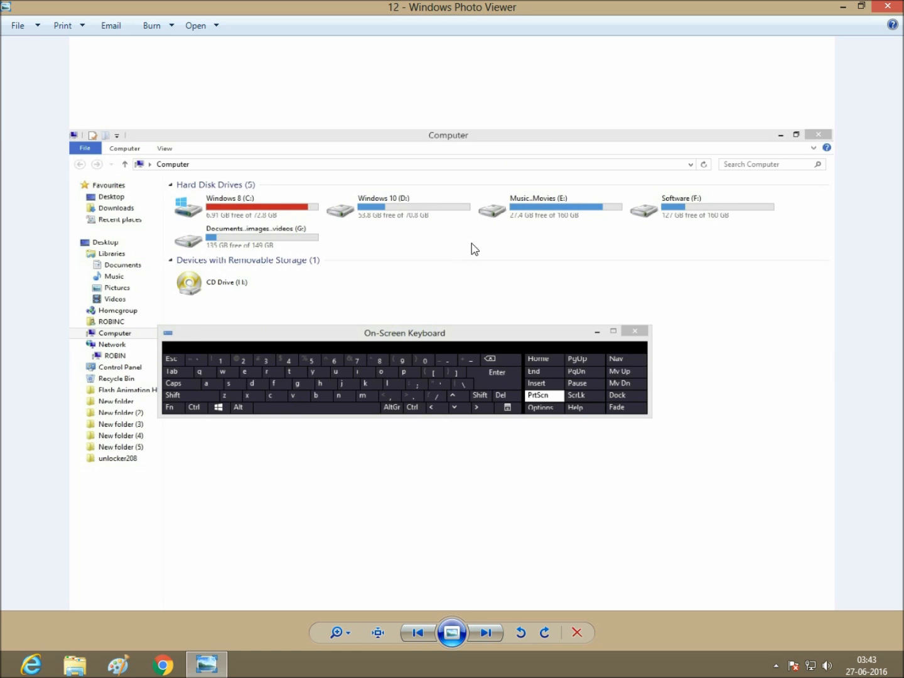
mouse_move(500, 319)
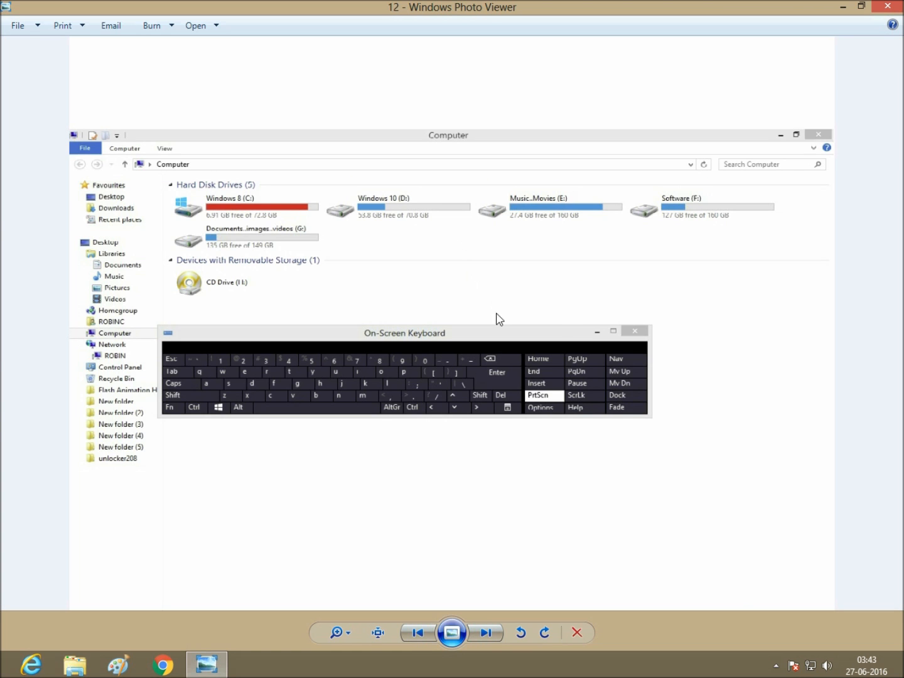
mouse_move(657, 349)
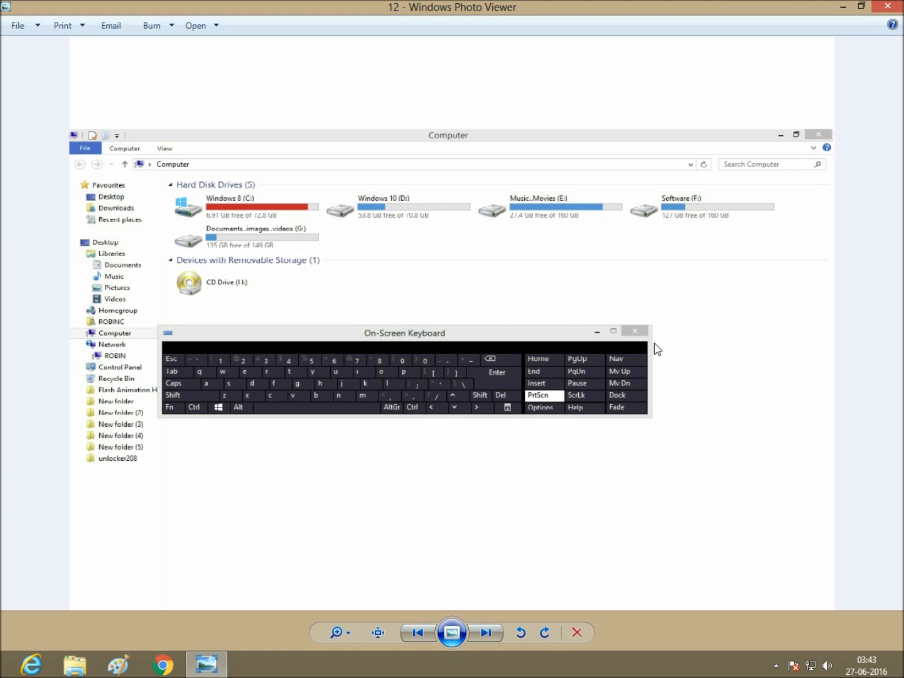